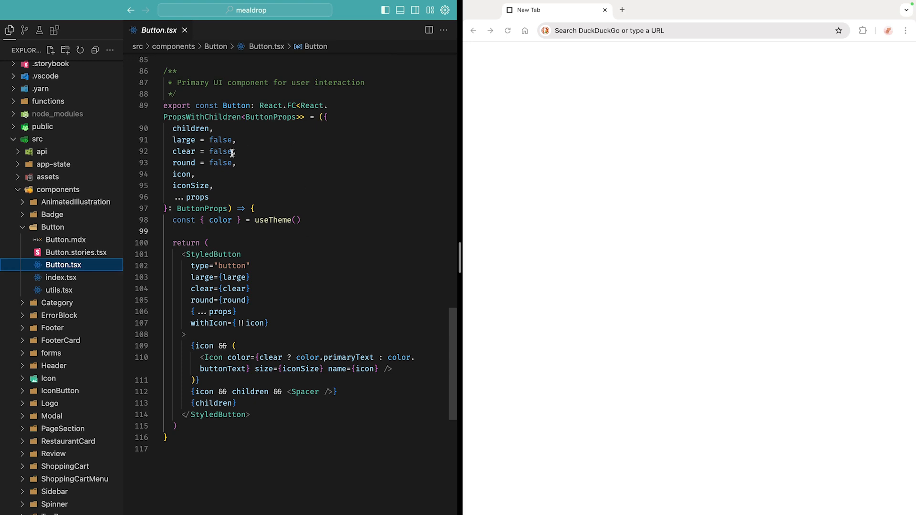
mouse_move(296, 258)
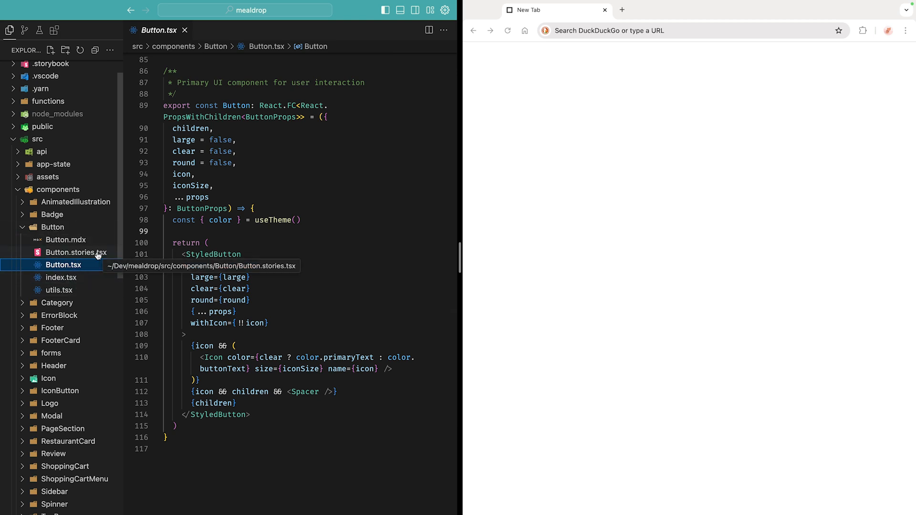
- Open Button.stories.tsx from src/components/Button in the editor
left_click(76, 253)
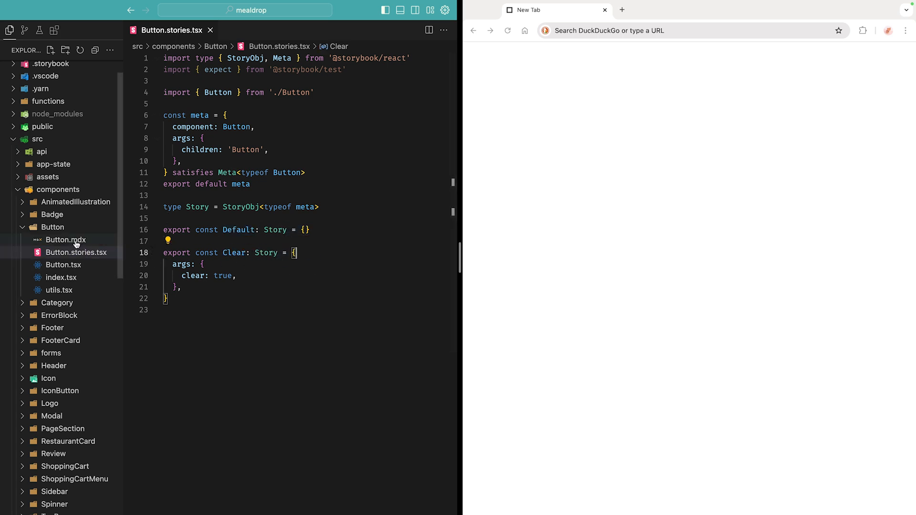
- Run 'yarn storybook' and review the Button.mdx docs page with usage and Figma specs
left_click(65, 240)
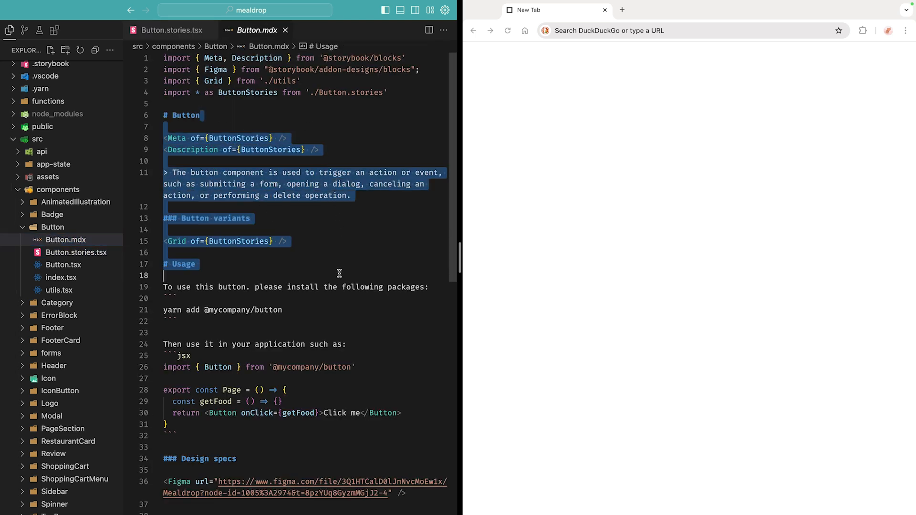
left_click(343, 252)
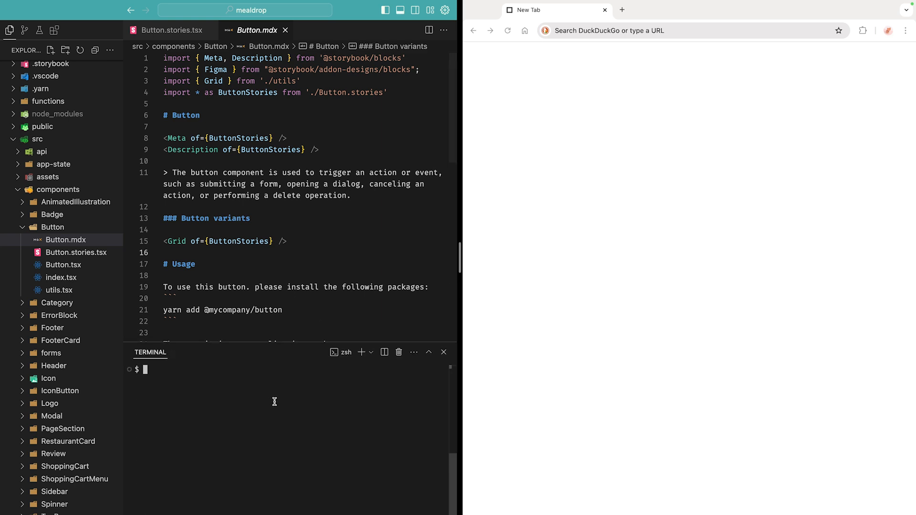
type("yarn storybook")
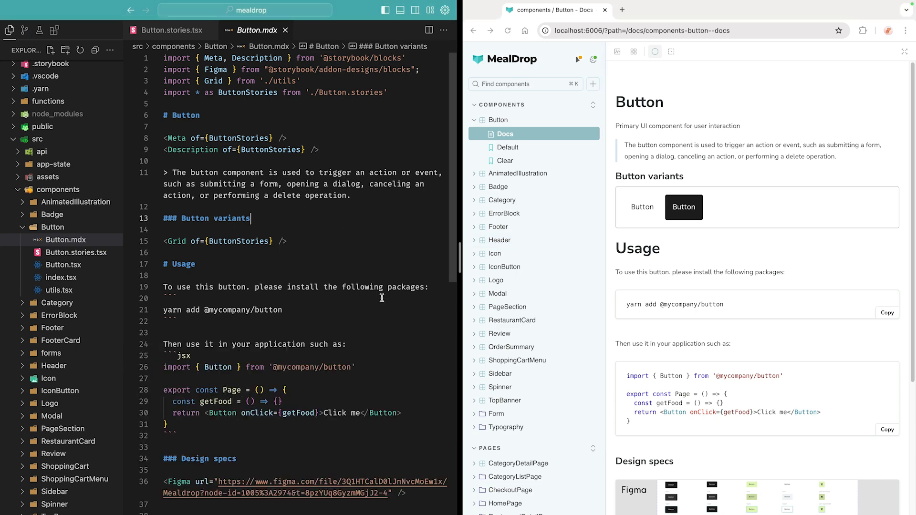
scroll("down", 3)
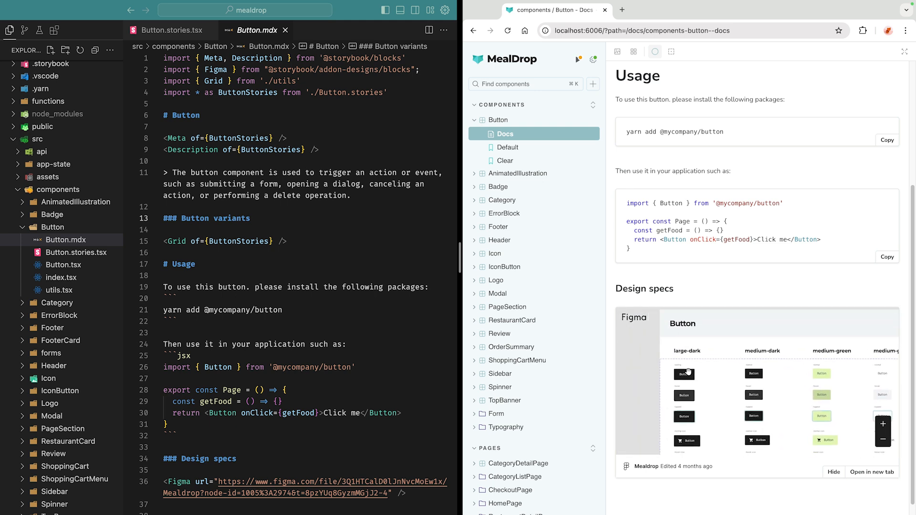
left_click(172, 30)
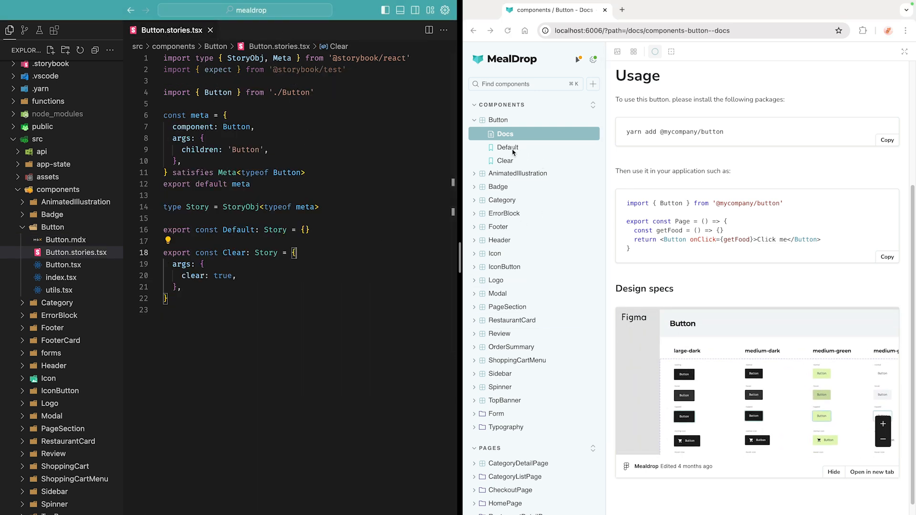
- Set the Default story to round with label 'Hello ViteConf!' and save from Controls
left_click(507, 147)
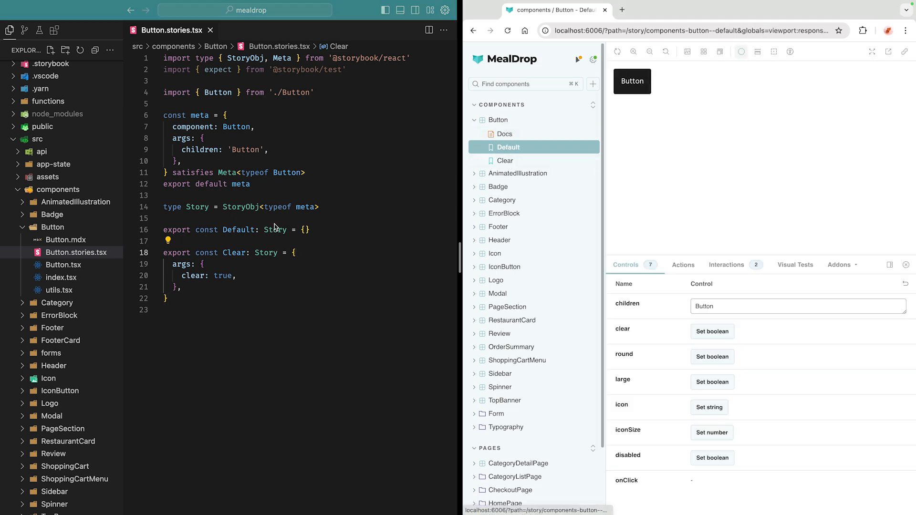
left_click(505, 161)
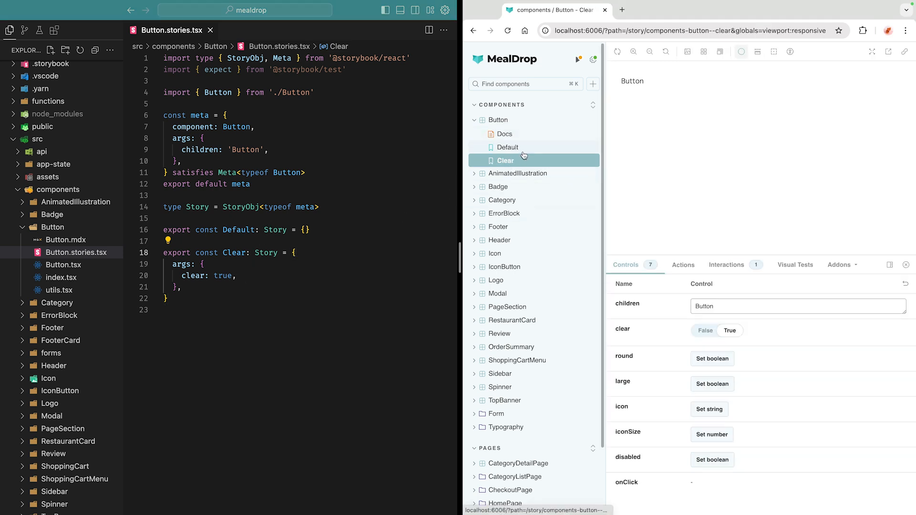
left_click(508, 147)
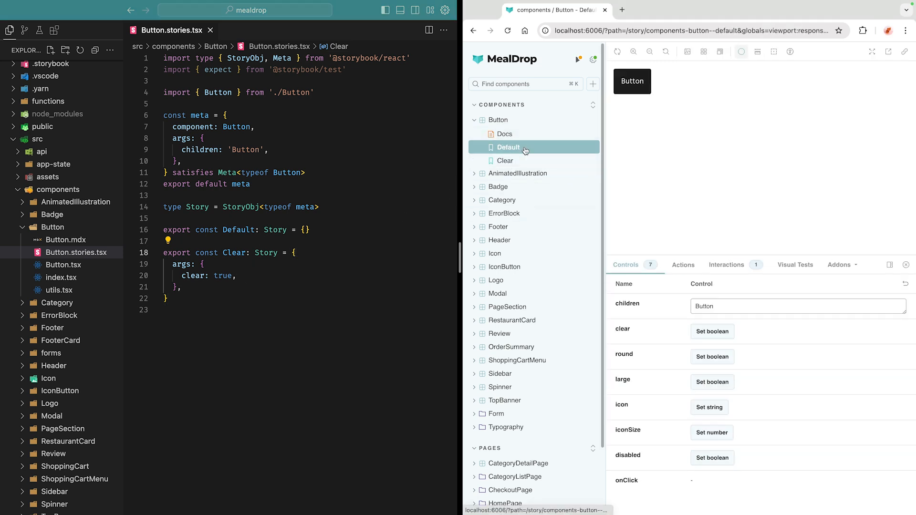
left_click(712, 356)
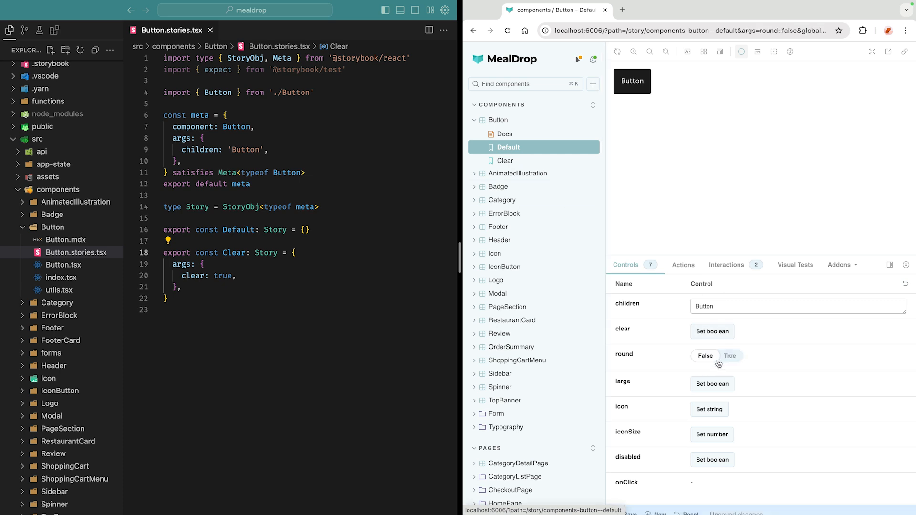
left_click(730, 356)
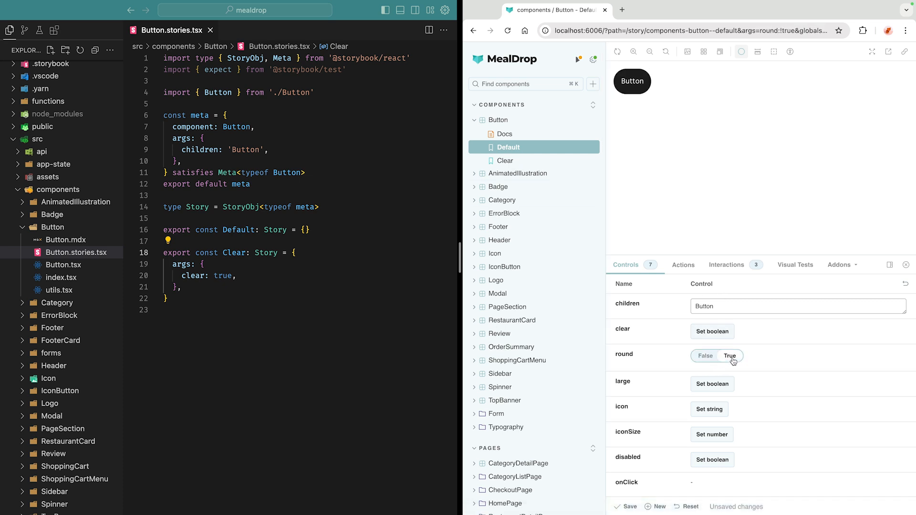
type("Hello ViteConf!")
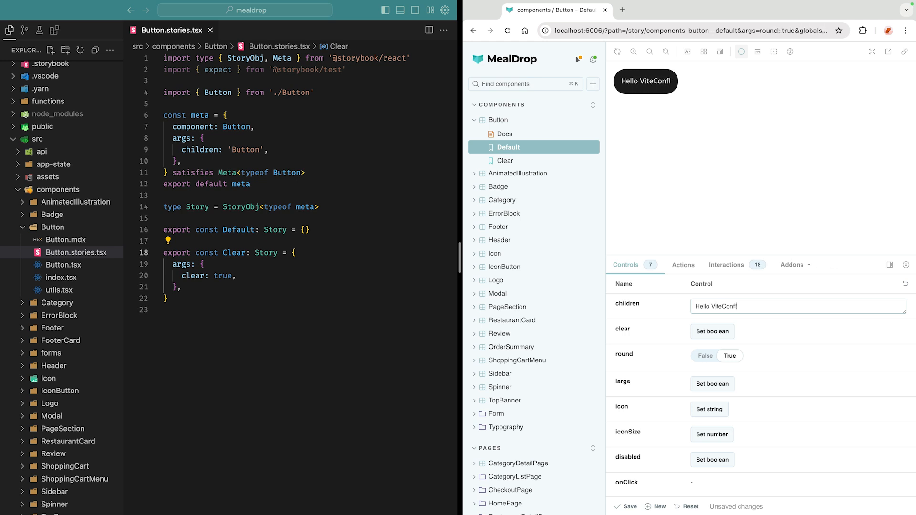
mouse_move(629, 507)
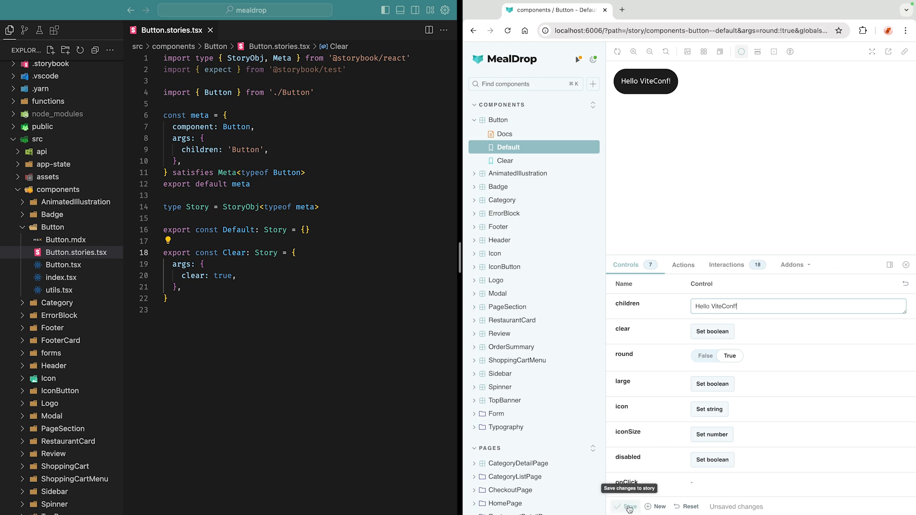
left_click(629, 507)
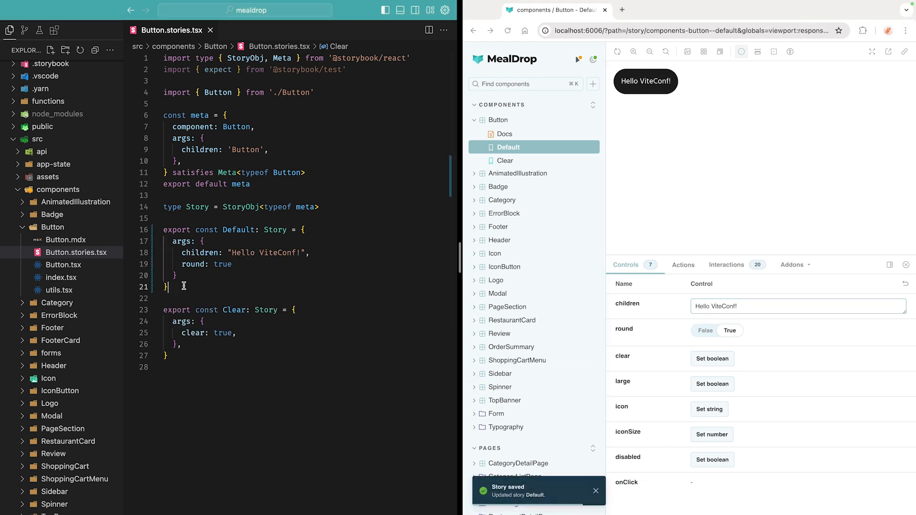
left_click(232, 264)
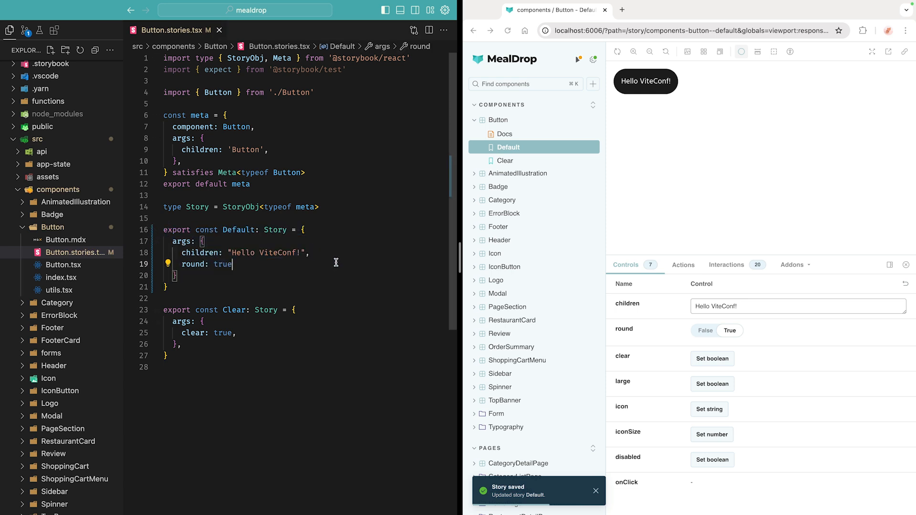
mouse_move(609, 331)
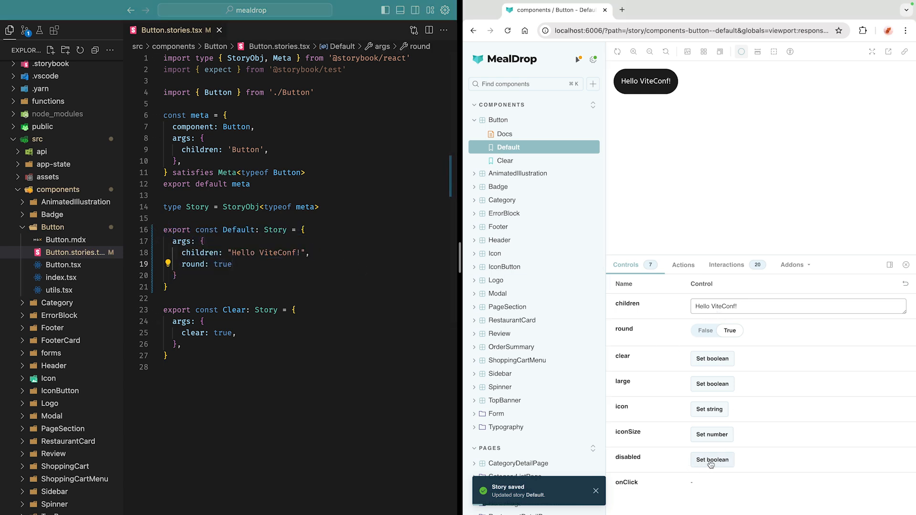
- Set disabled to true and save it as a new Button story named 'Disabled'
left_click(713, 460)
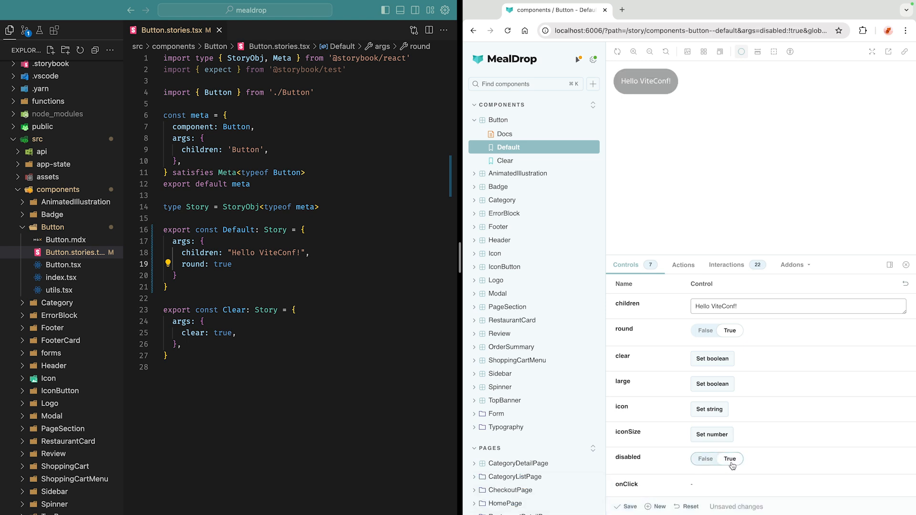
left_click(655, 507)
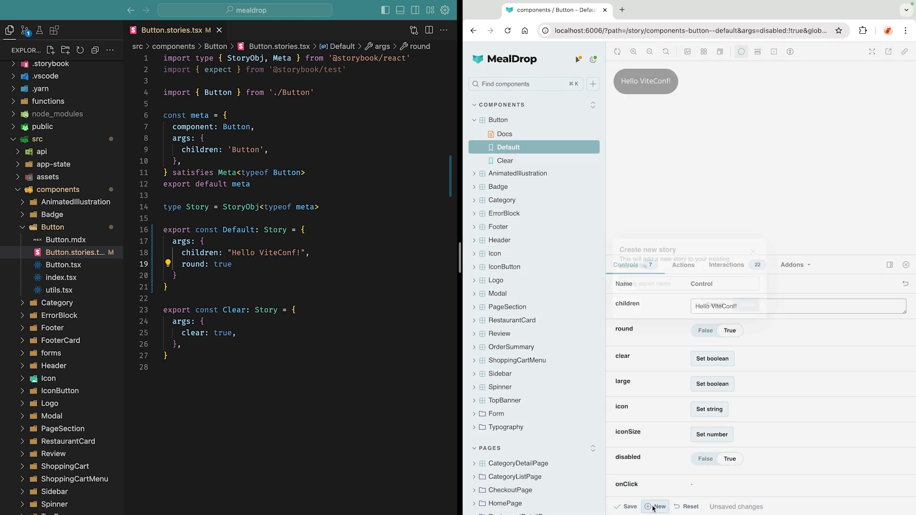
type("Disabled")
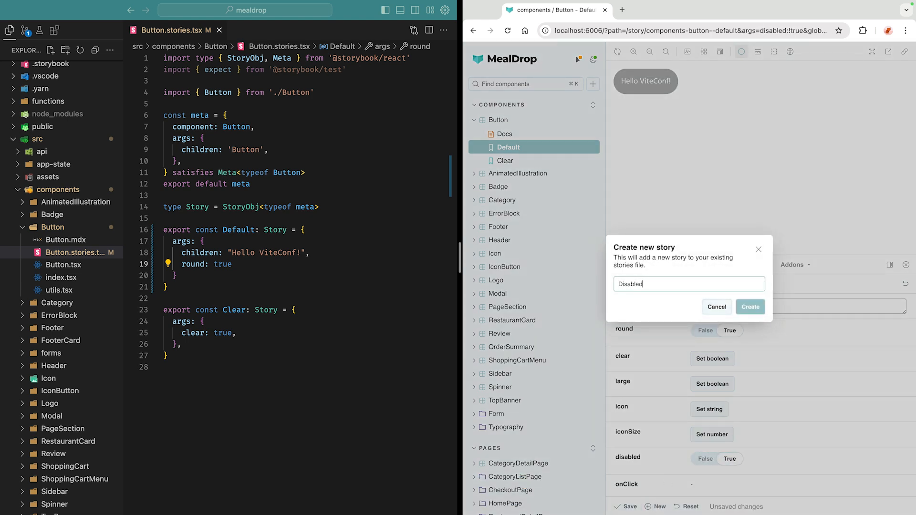
left_click(750, 307)
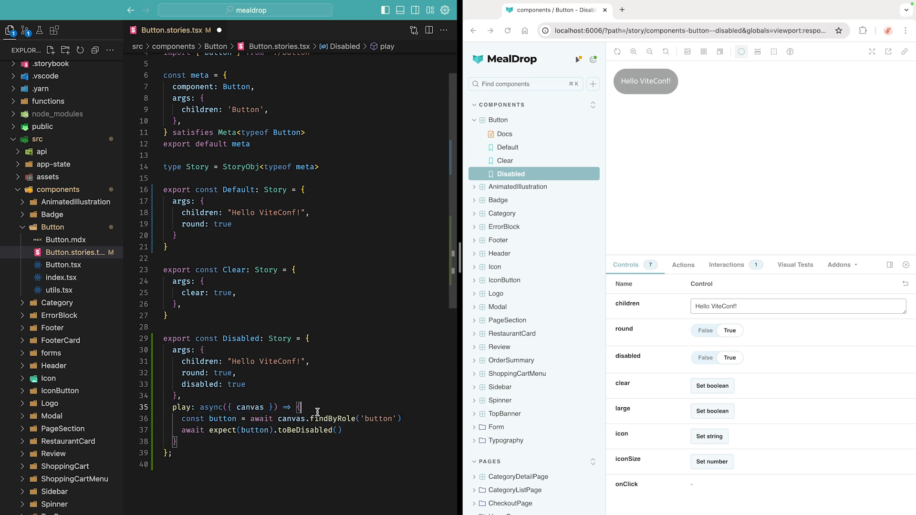
- Confirm the Disabled play test passes, fails with disabled false, then restore disabled to true
double_click(250, 399)
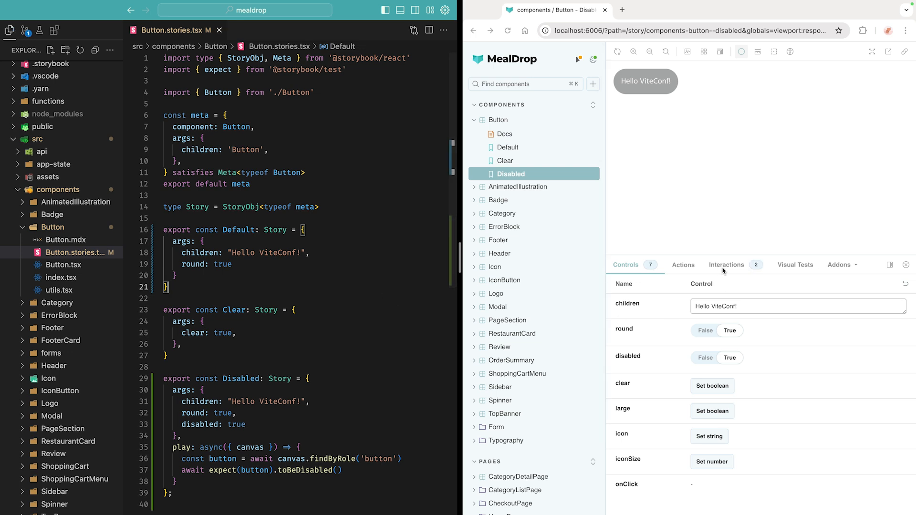
left_click(726, 264)
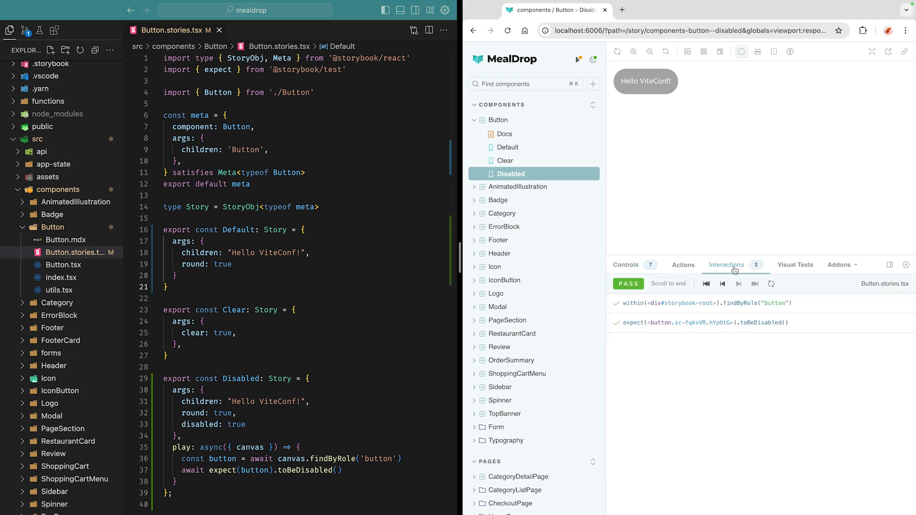
mouse_move(457, 443)
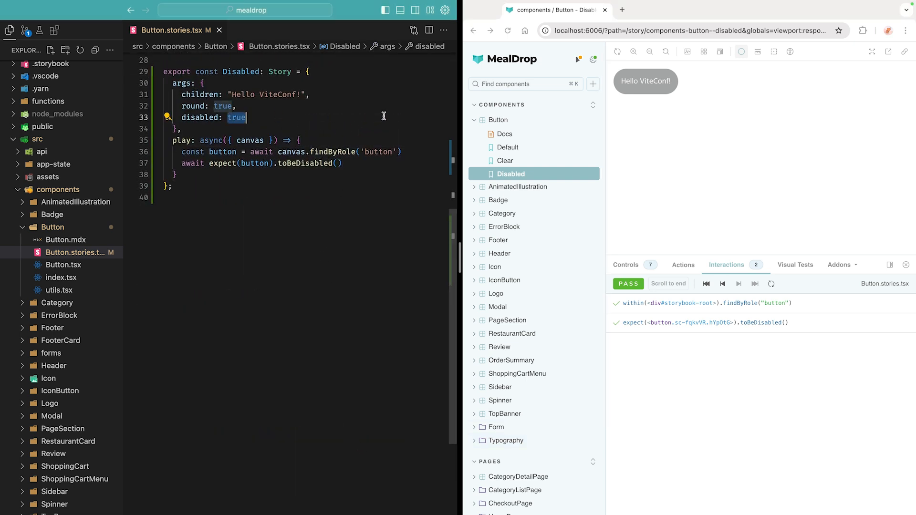
type("false")
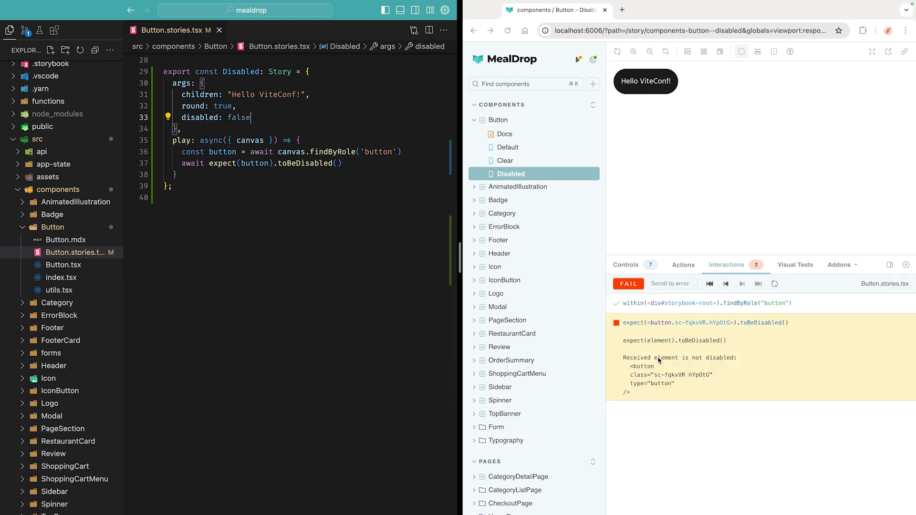
type("true")
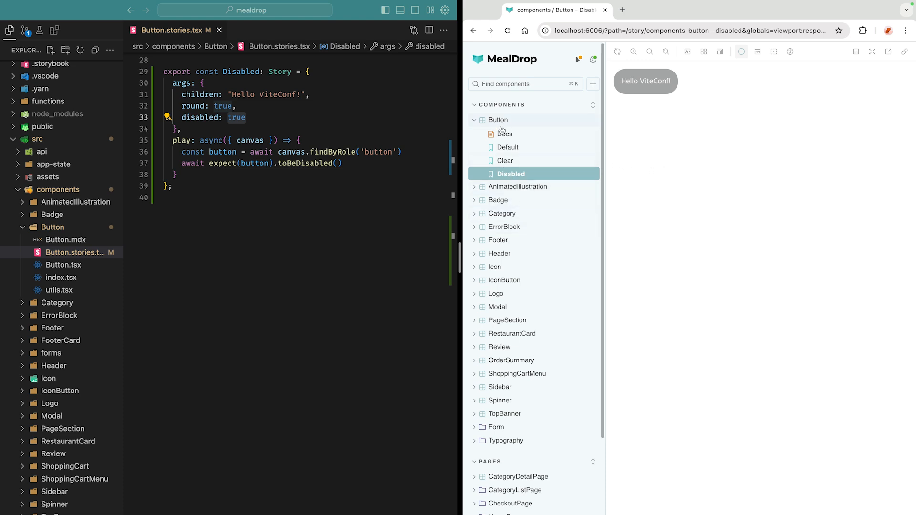
- Preview RestaurantDetailPage's Success, With Modal Open, Loading, Not Found and Error stories
scroll("down", 3)
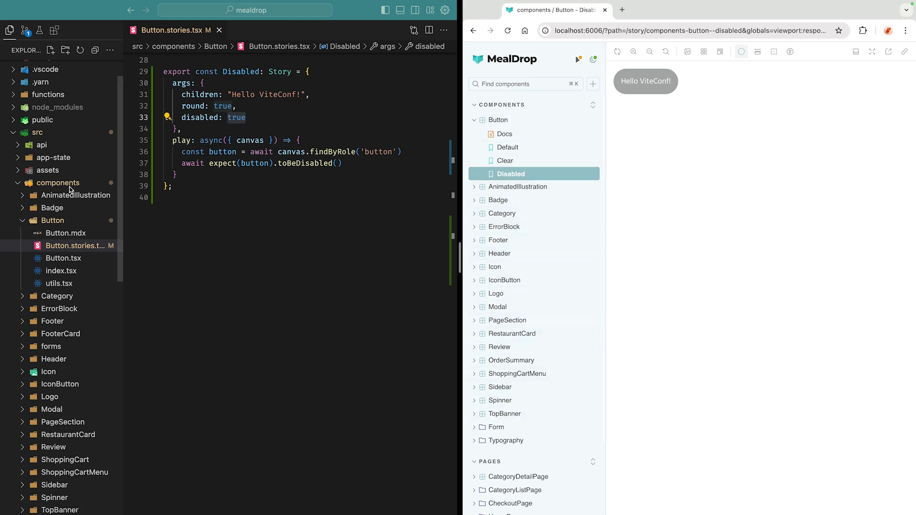
scroll("down", 3)
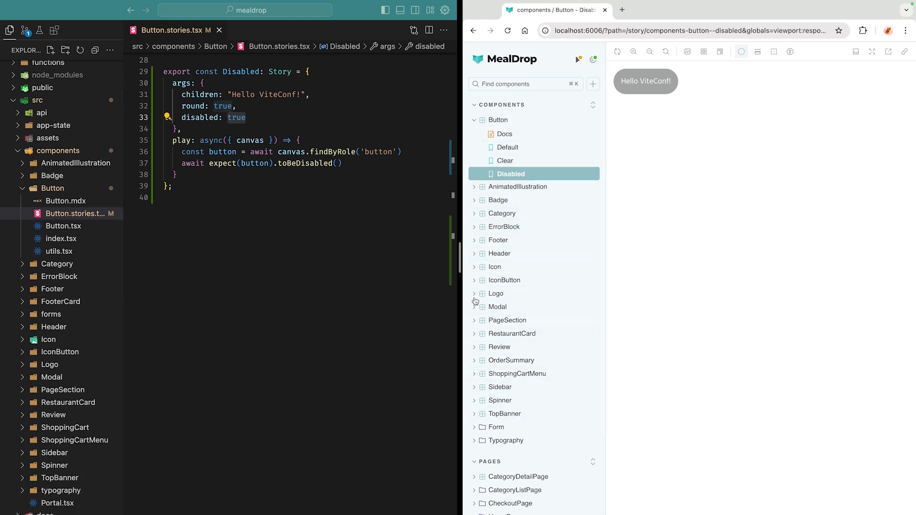
scroll("down", 3)
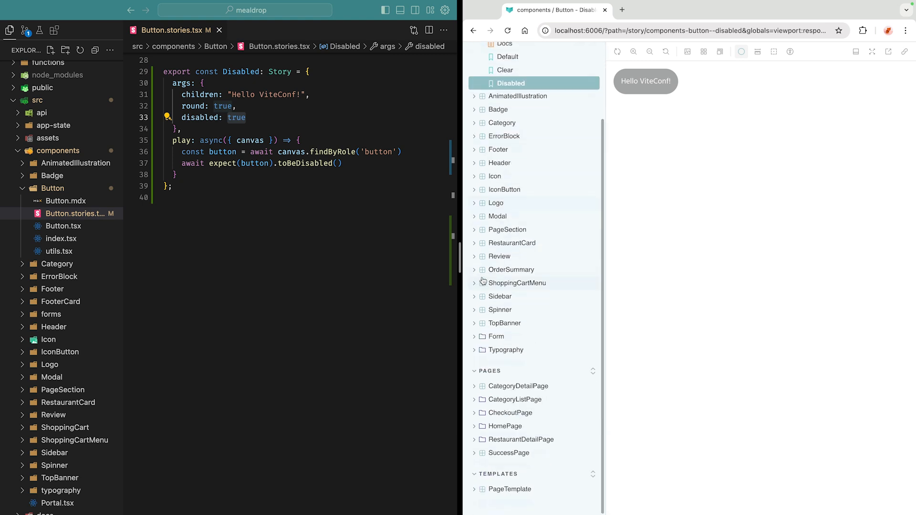
mouse_move(526, 442)
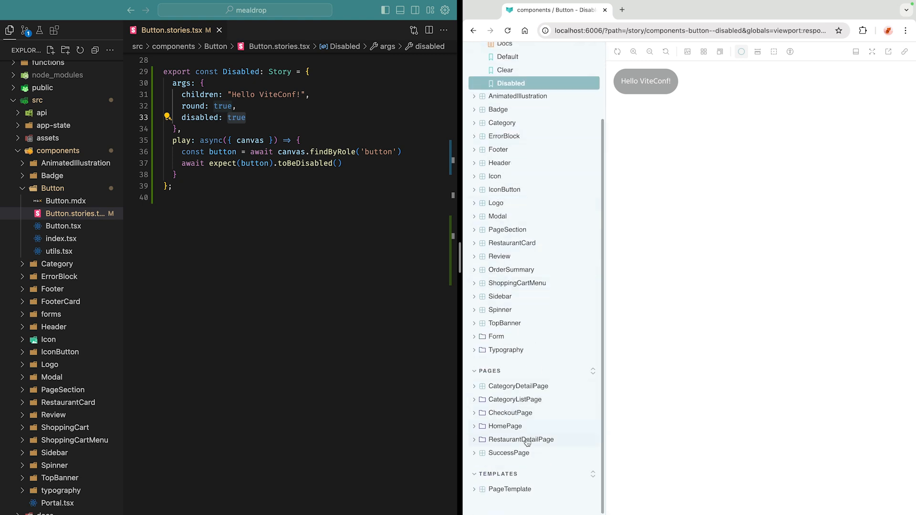
left_click(521, 439)
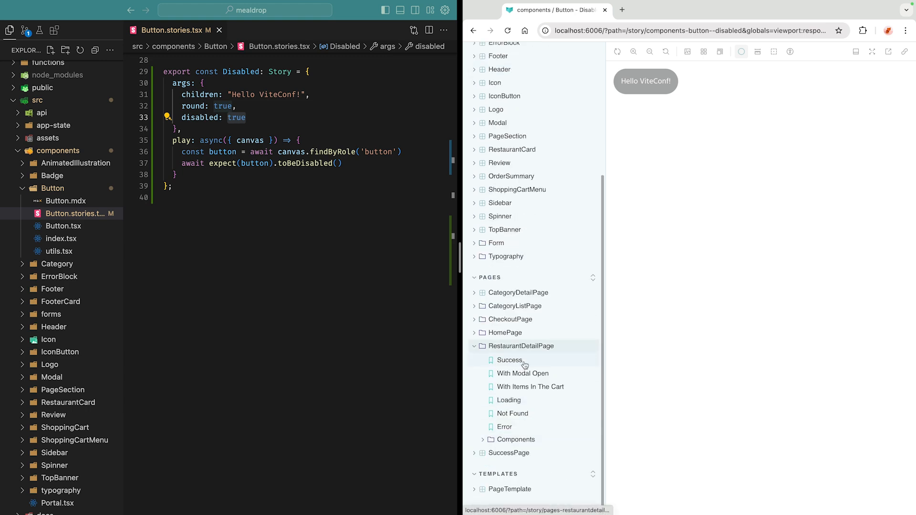
left_click(510, 360)
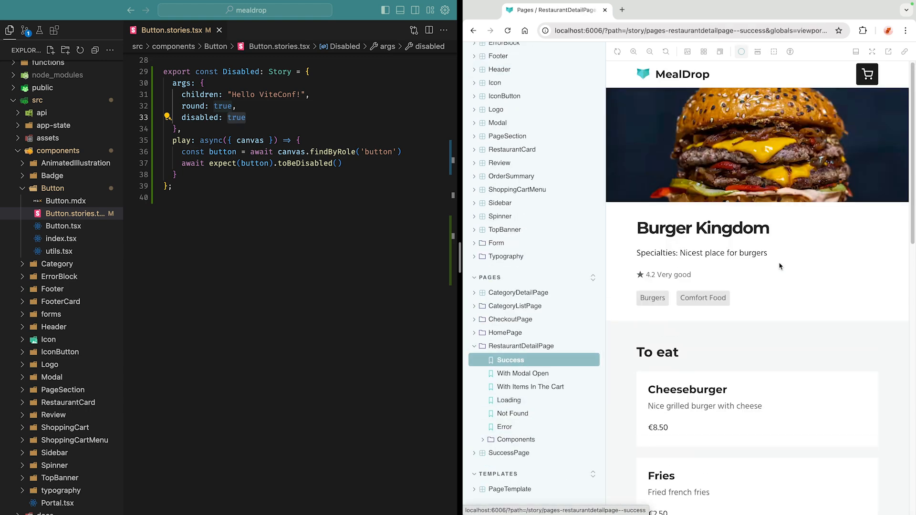
left_click(522, 373)
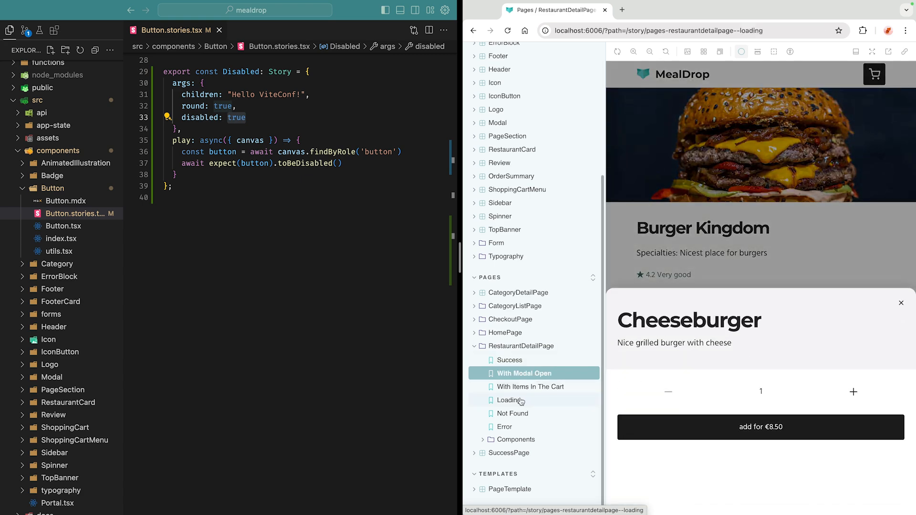
left_click(510, 401)
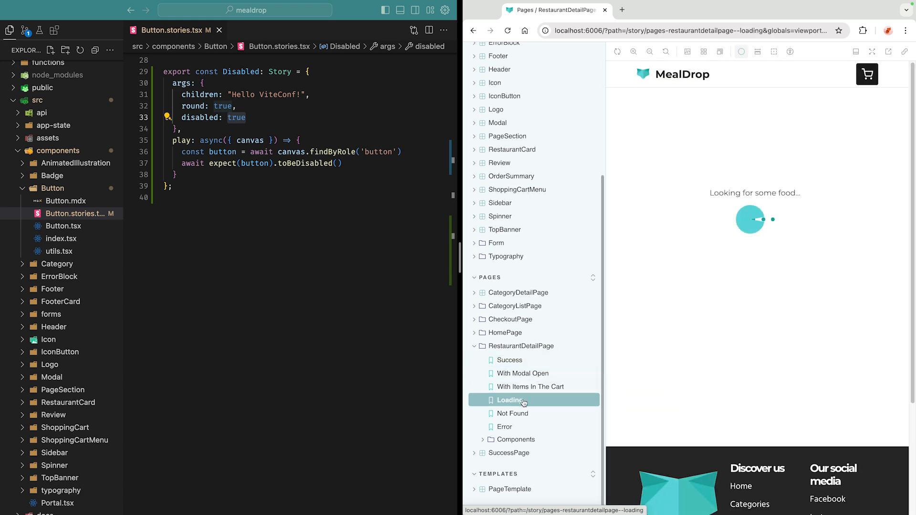
left_click(513, 414)
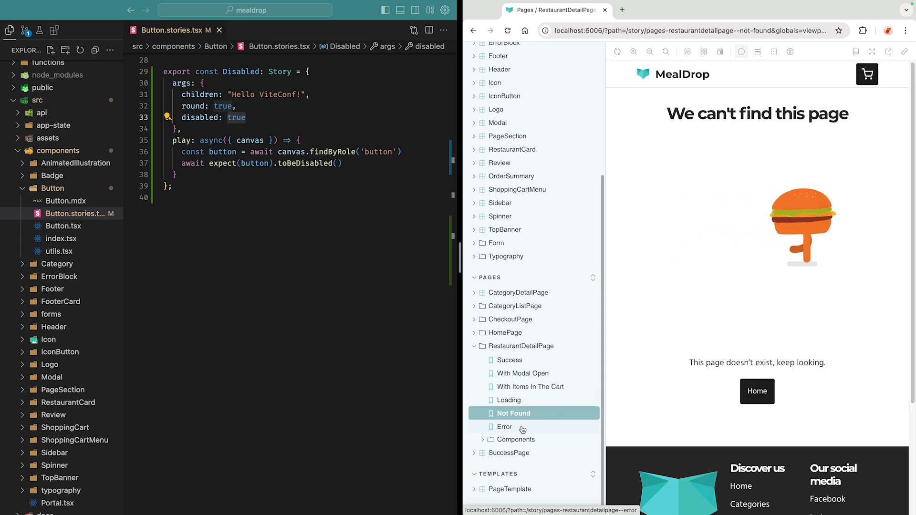
left_click(505, 427)
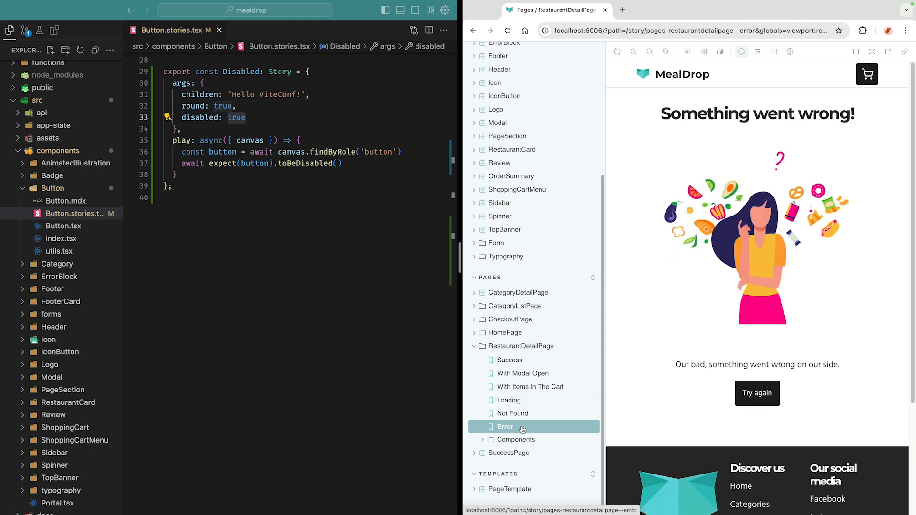